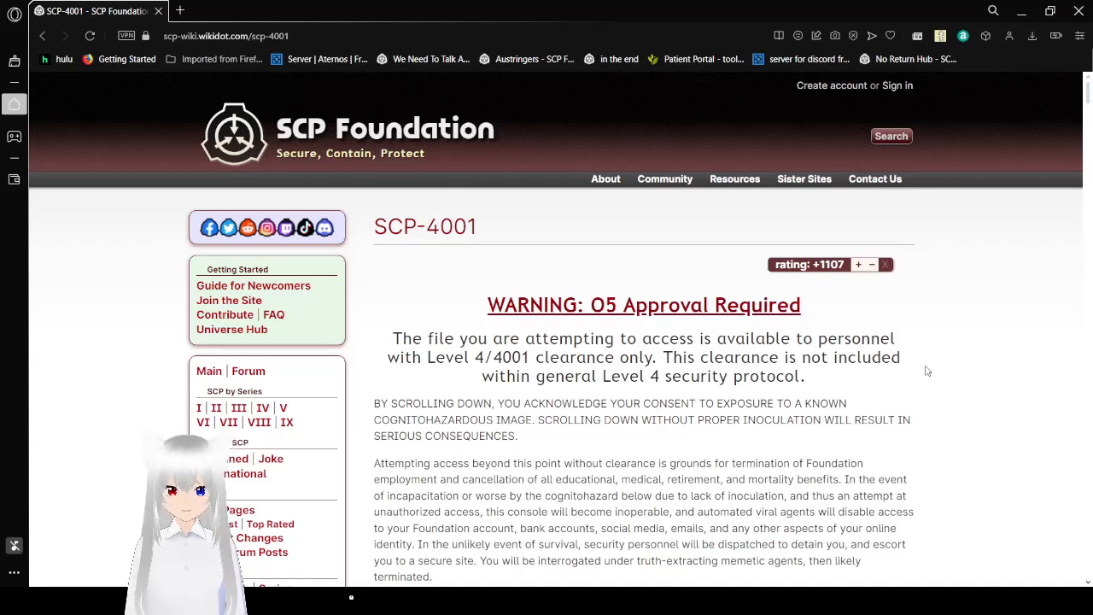
pyautogui.scroll(-3)
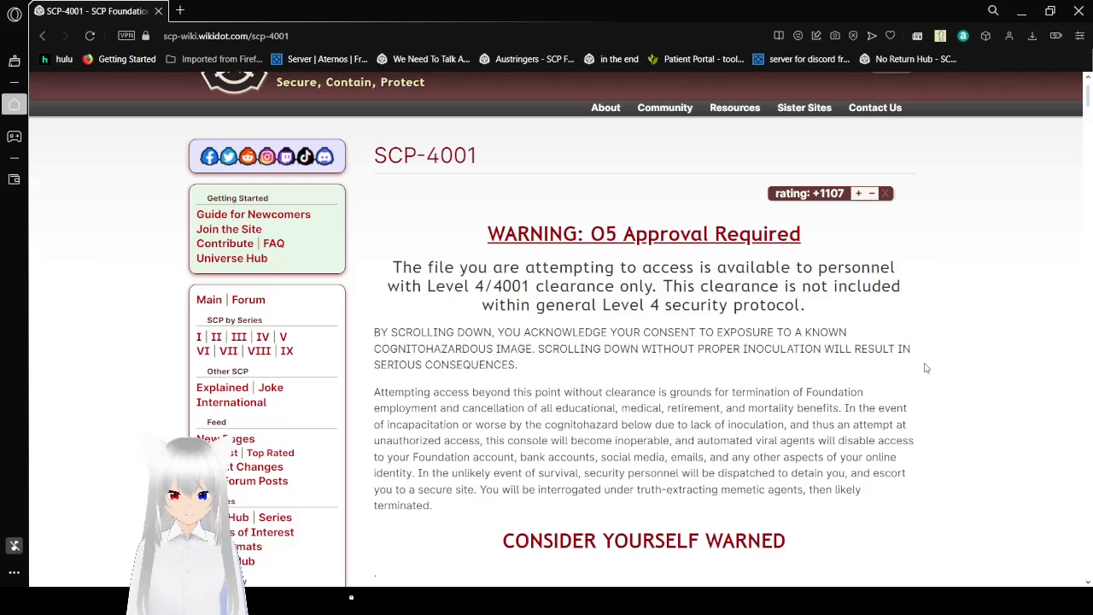
pyautogui.scroll(-3)
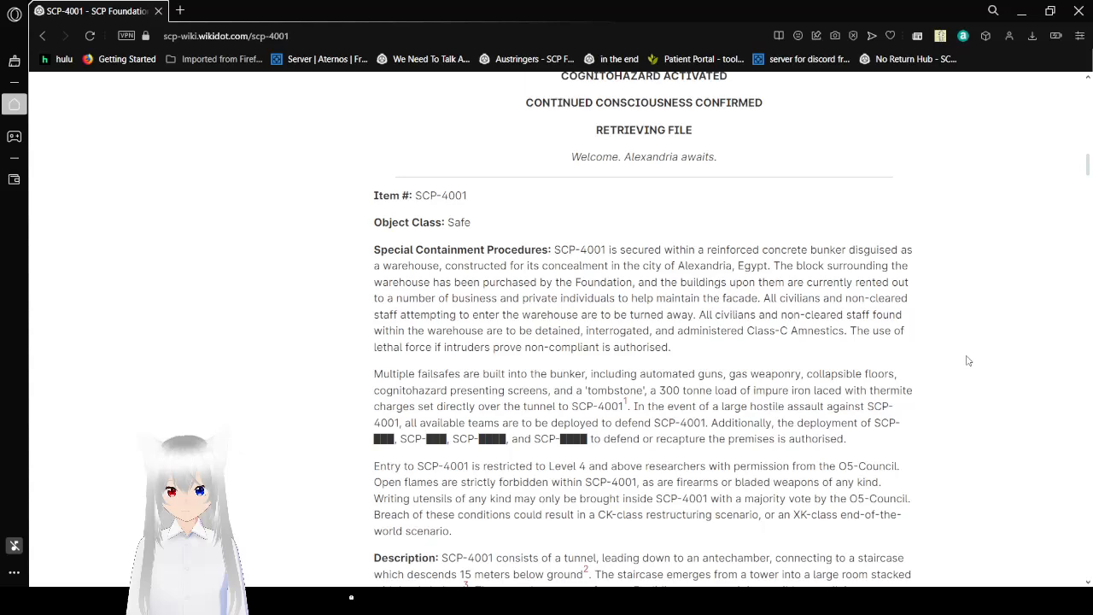
pyautogui.scroll(-3)
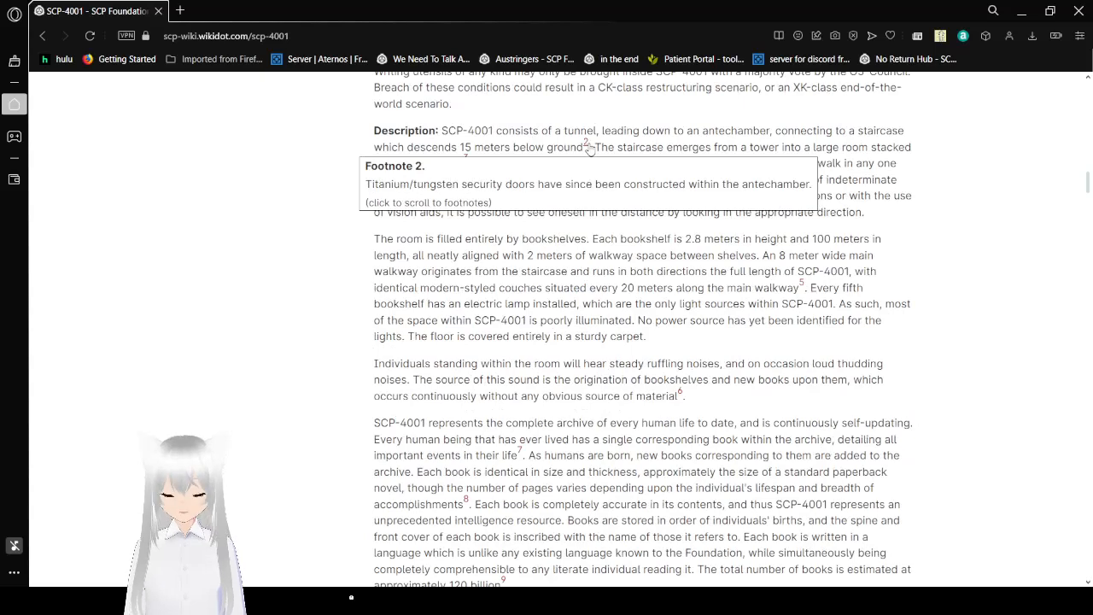
pyautogui.moveTo(962, 231)
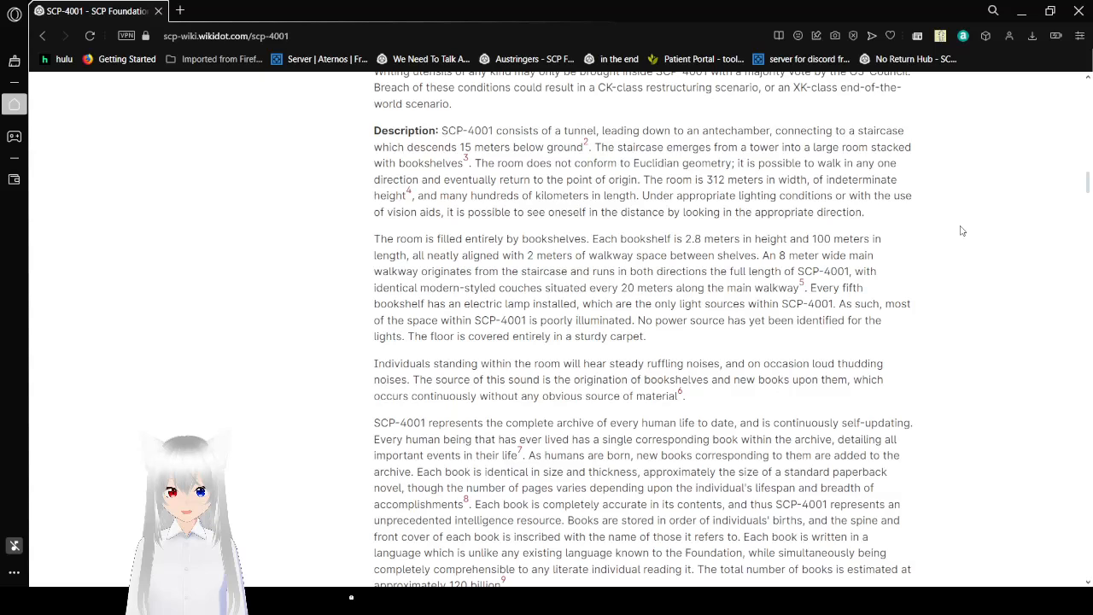
pyautogui.scroll(-3)
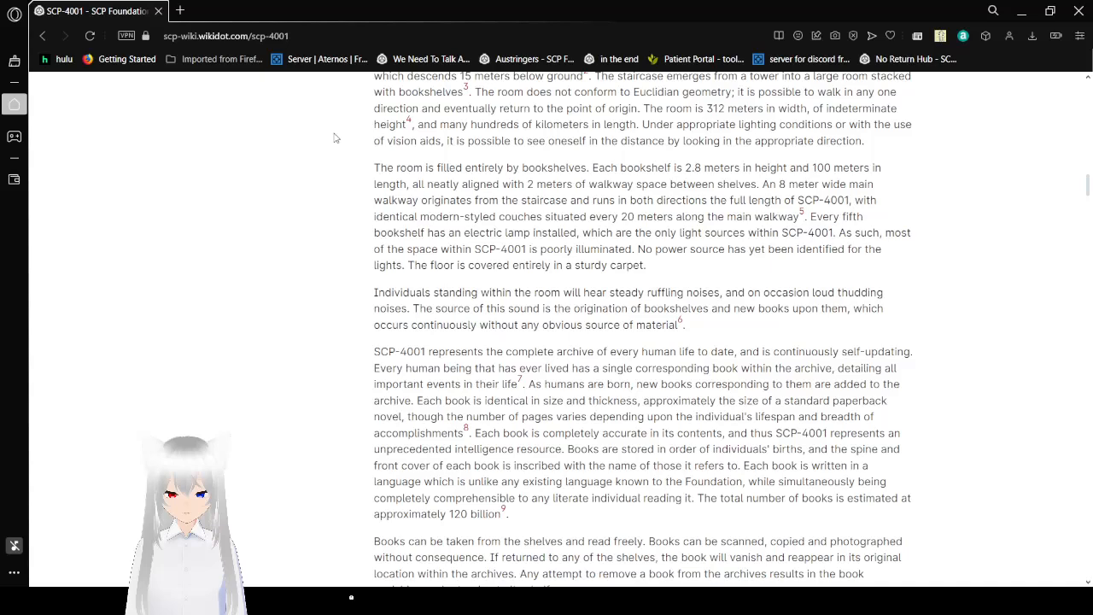
pyautogui.scroll(-3)
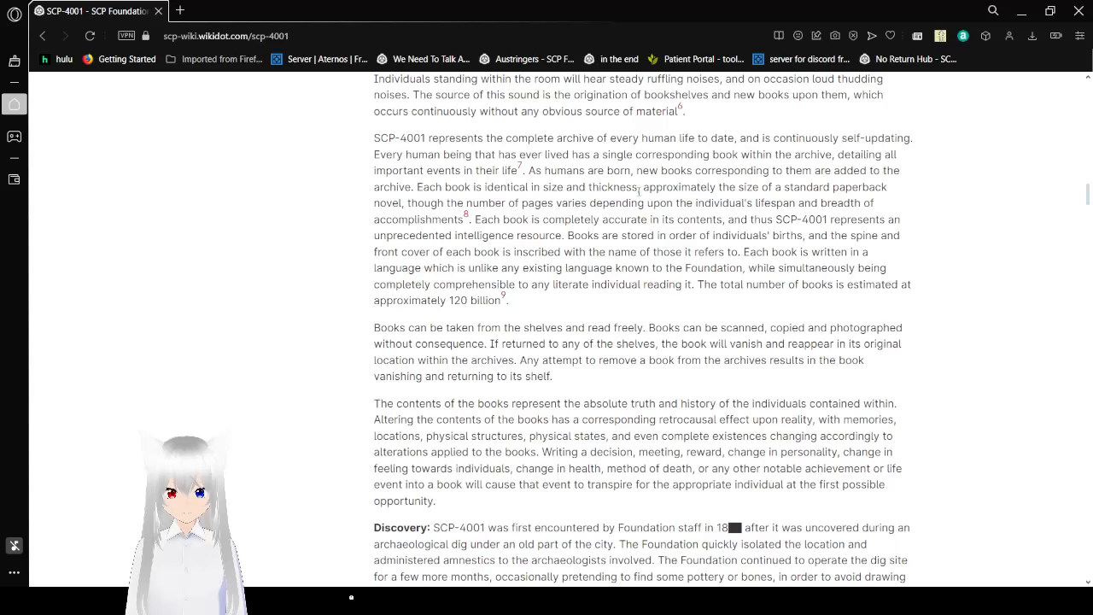
pyautogui.moveTo(519, 167)
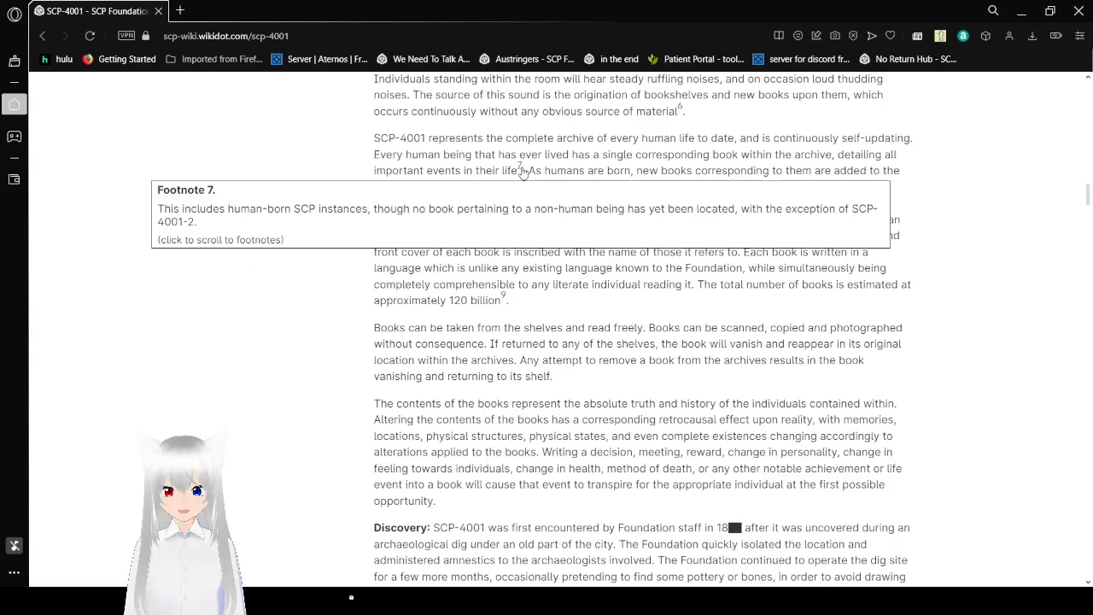
pyautogui.scroll(-3)
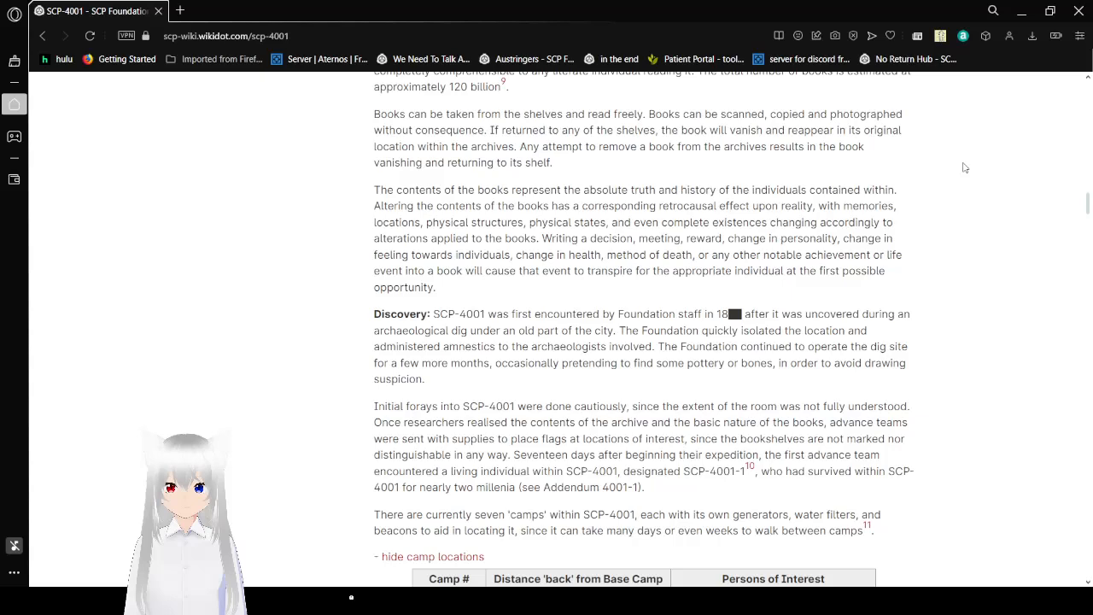
pyautogui.scroll(-3)
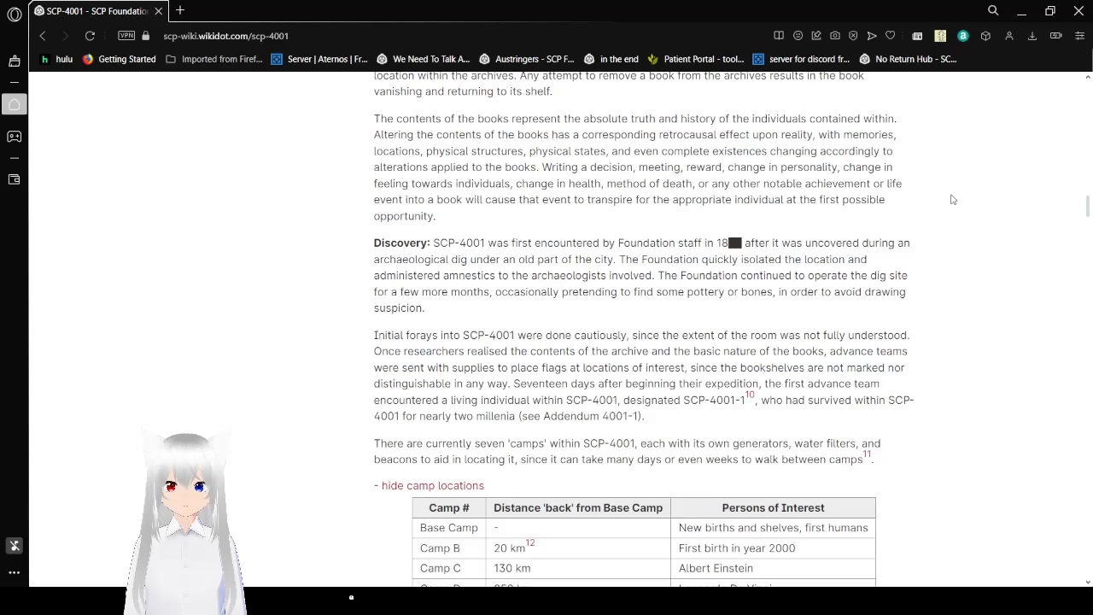
pyautogui.scroll(-3)
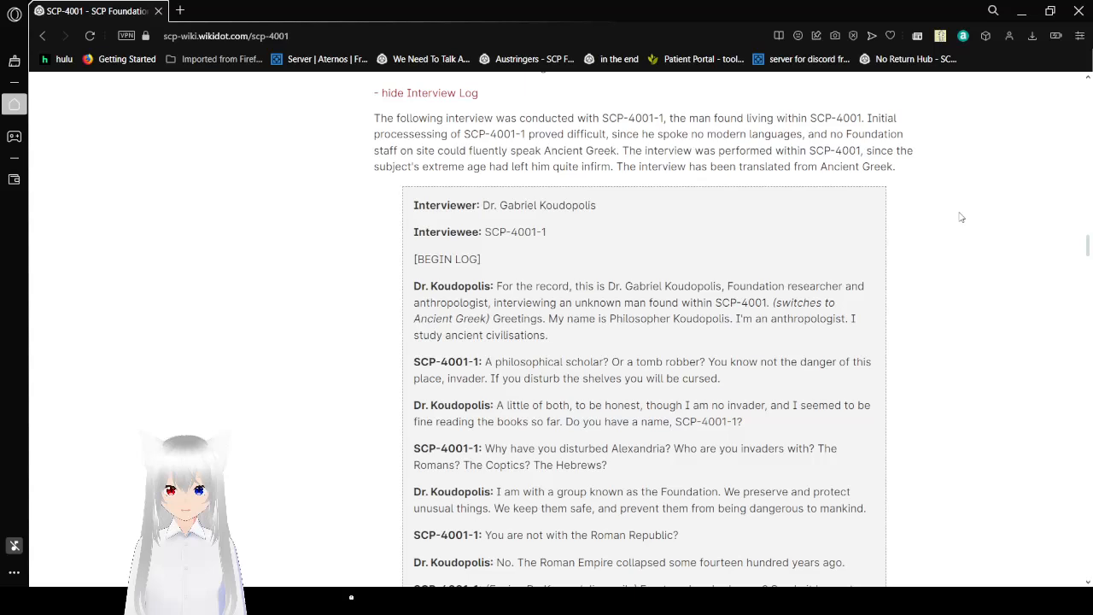
pyautogui.scroll(-3)
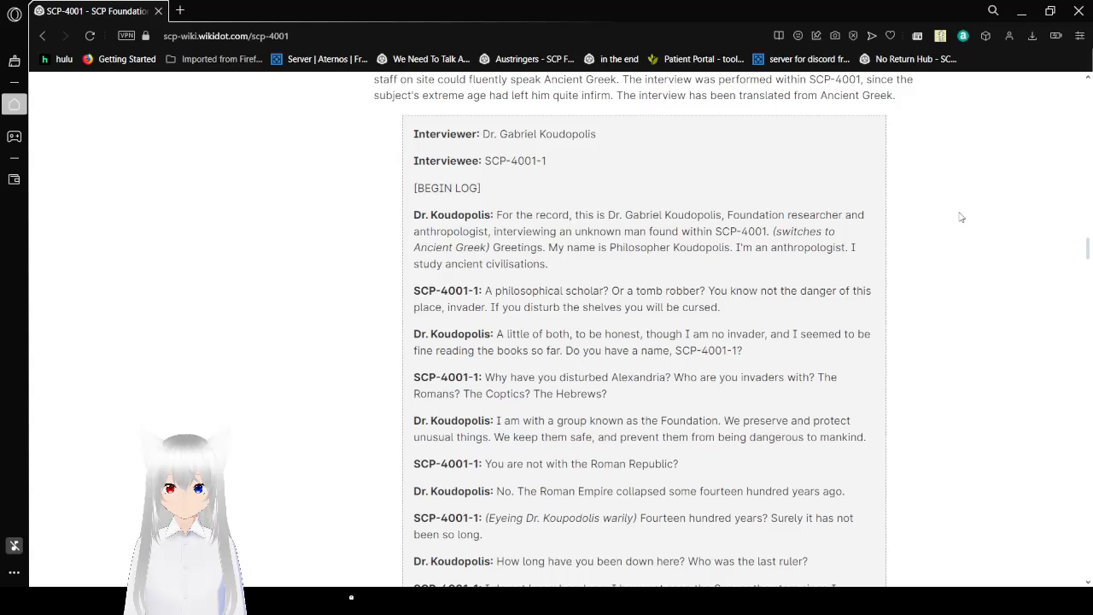
pyautogui.scroll(-3)
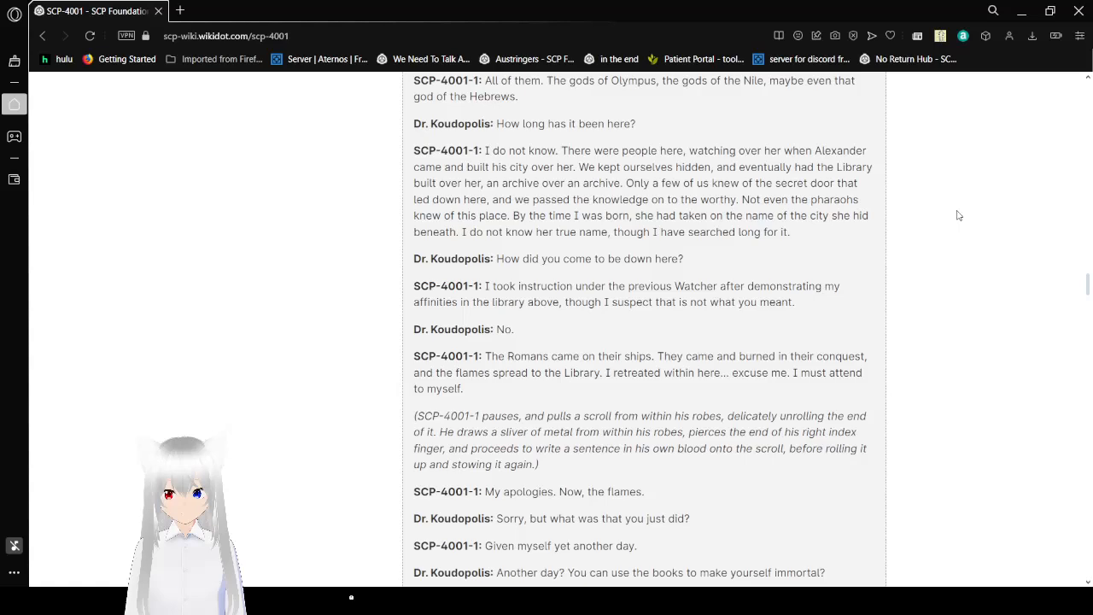
pyautogui.scroll(-3)
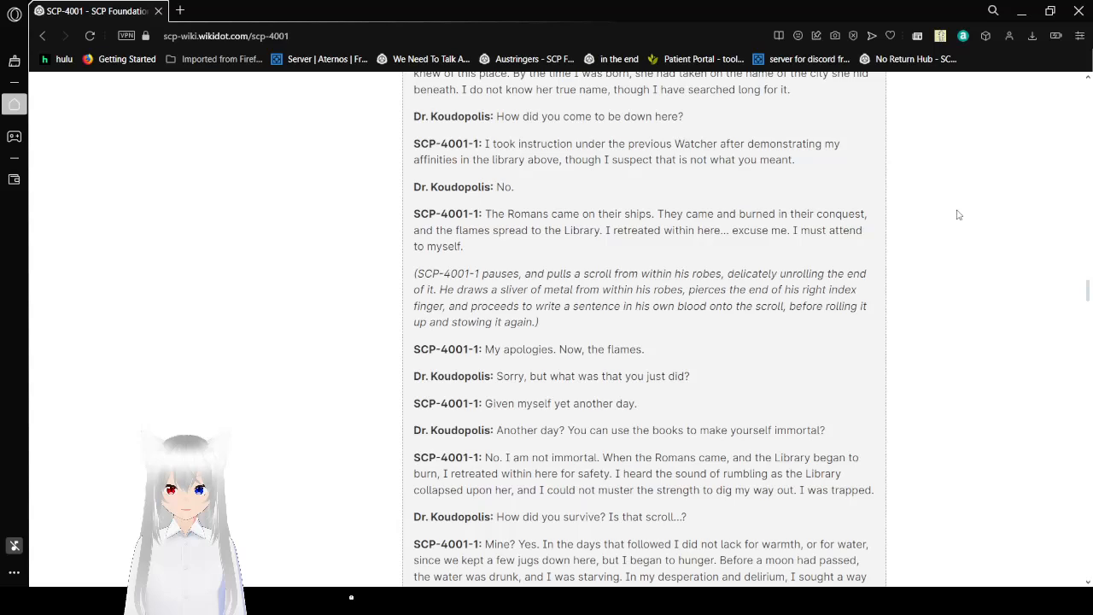
pyautogui.scroll(-3)
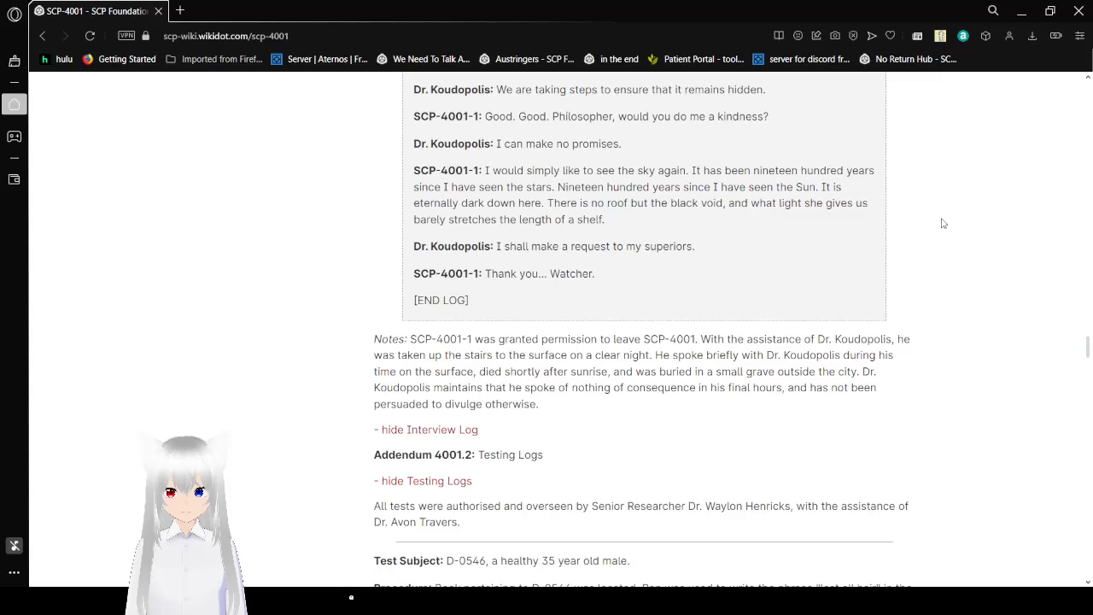
pyautogui.scroll(-3)
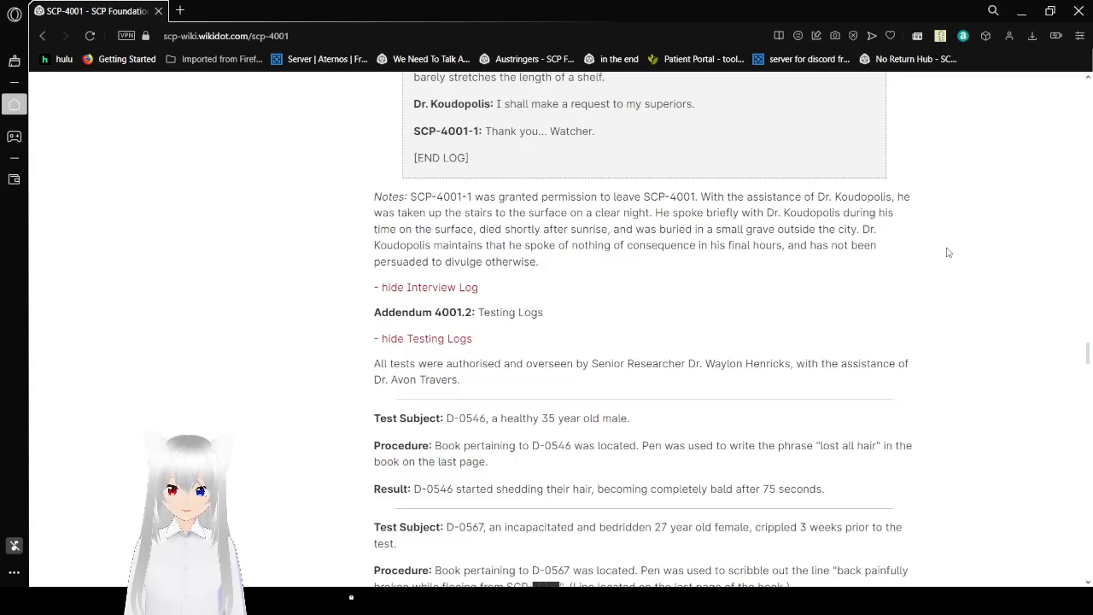
pyautogui.scroll(-3)
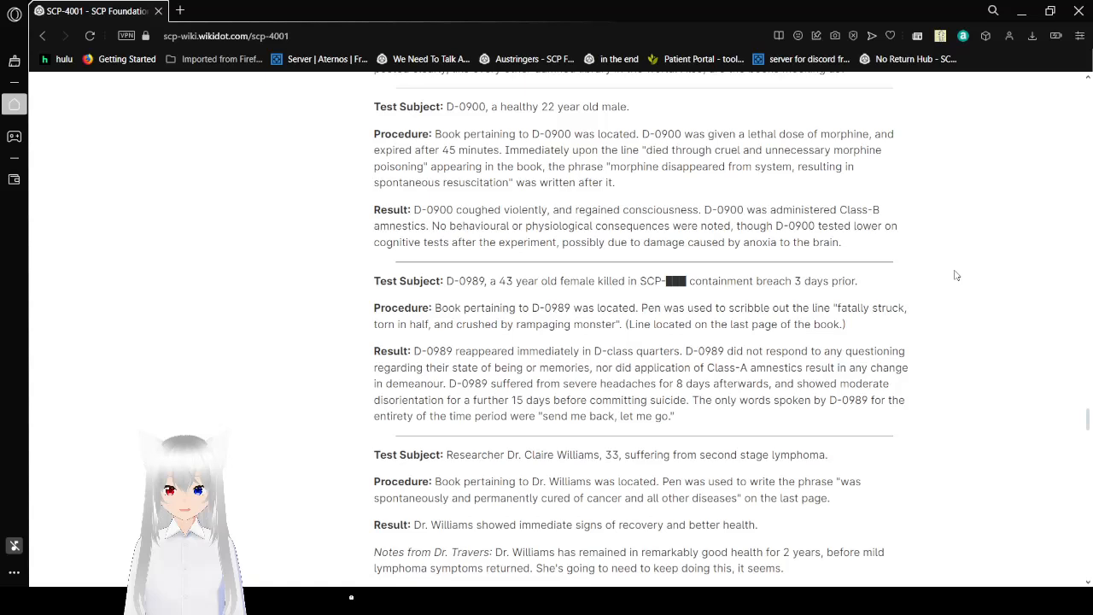
pyautogui.scroll(-3)
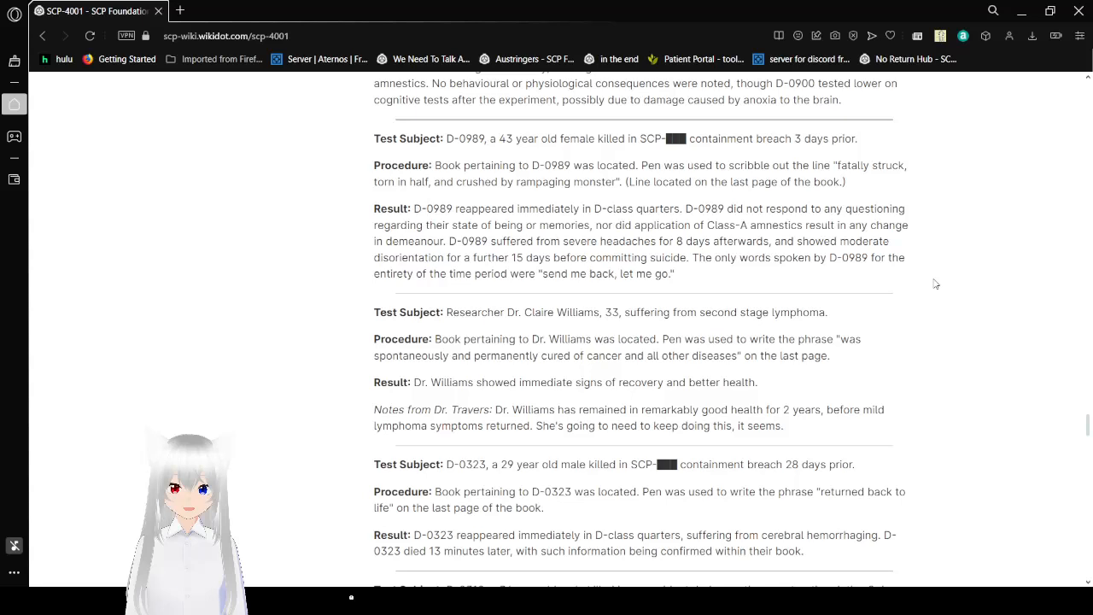
pyautogui.scroll(-3)
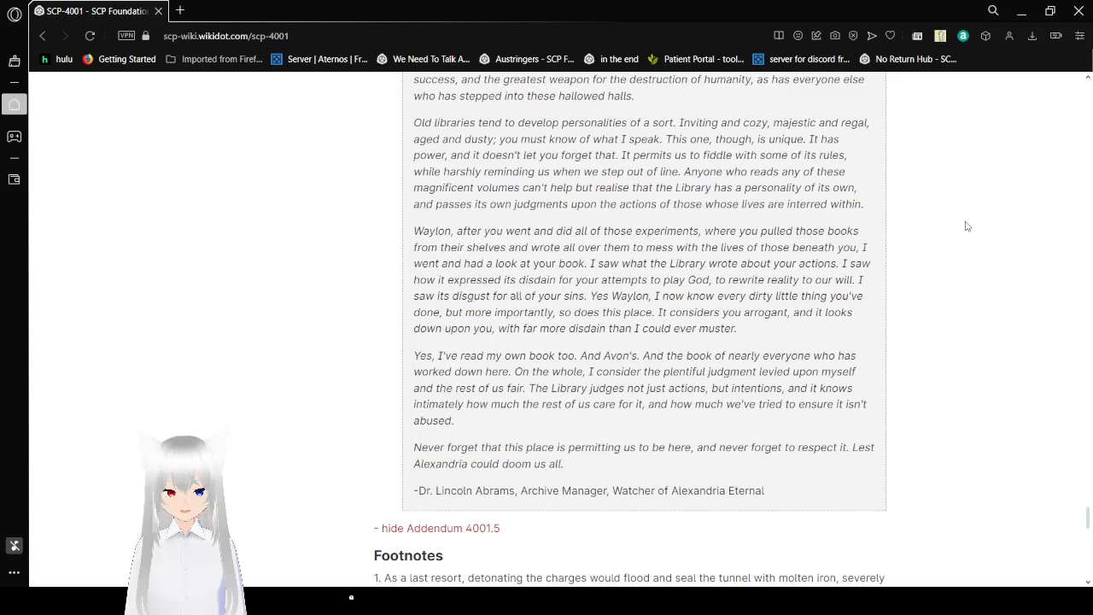
pyautogui.scroll(-3)
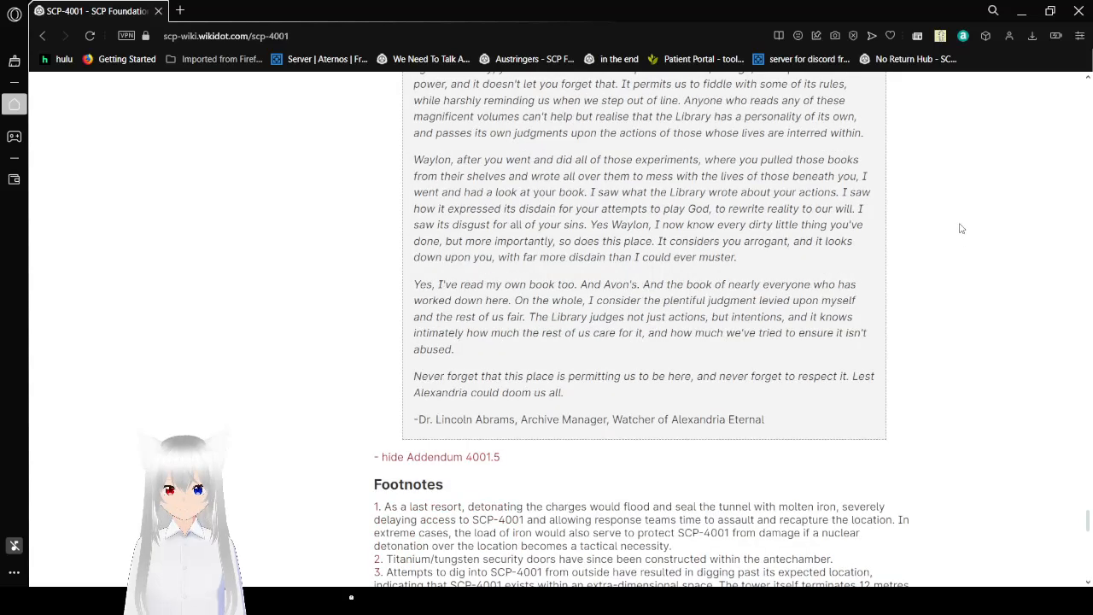